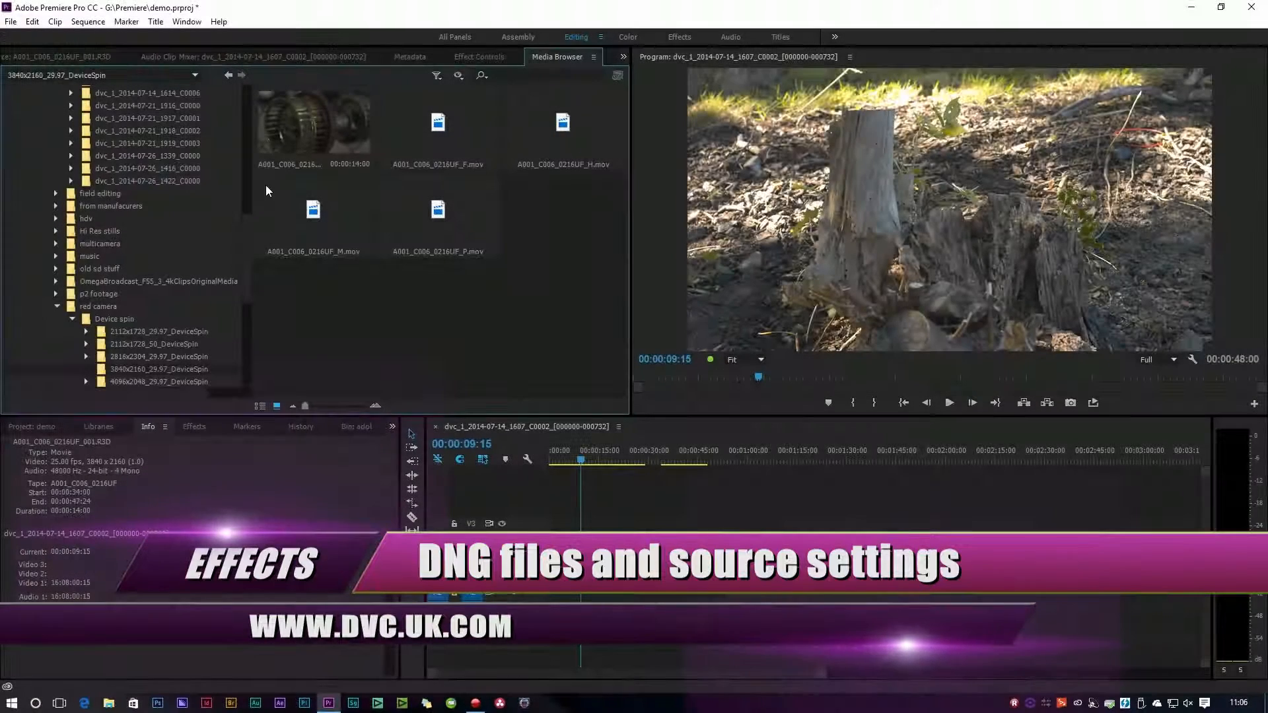
- Scroll the Media Browser folder tree toward the dng footage folder
scroll(up, 3)
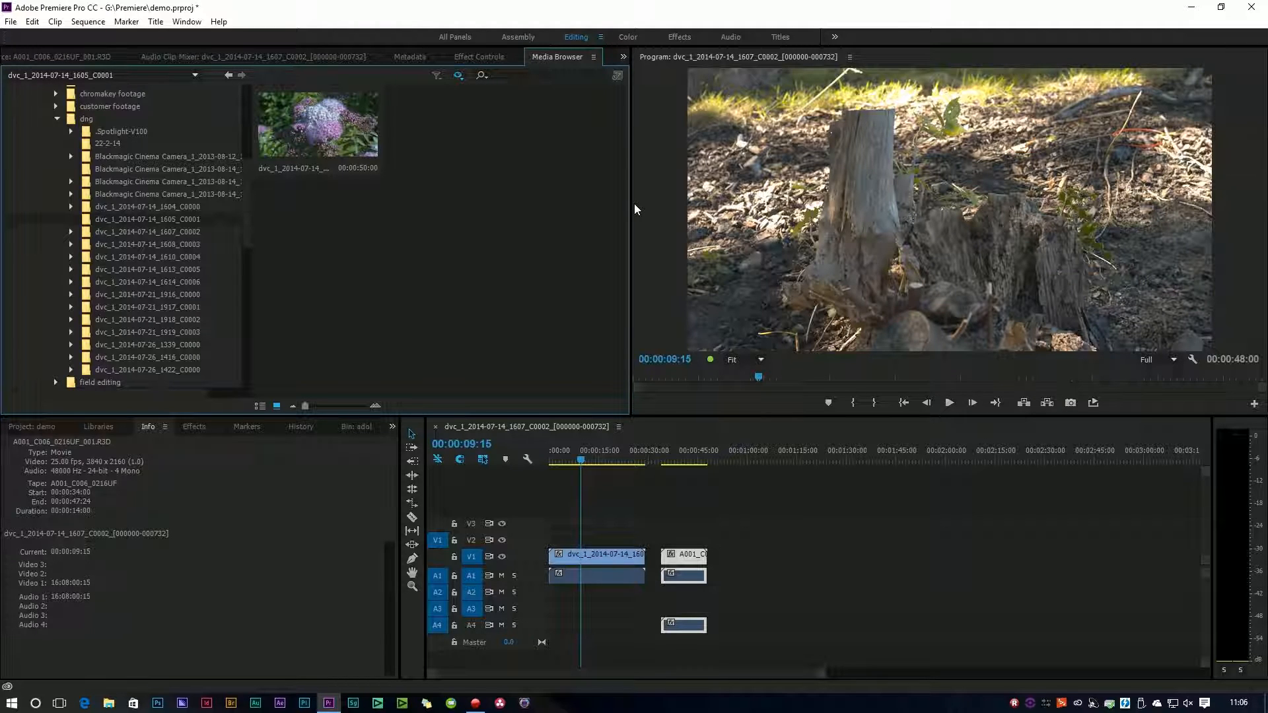
mouse_move(812, 202)
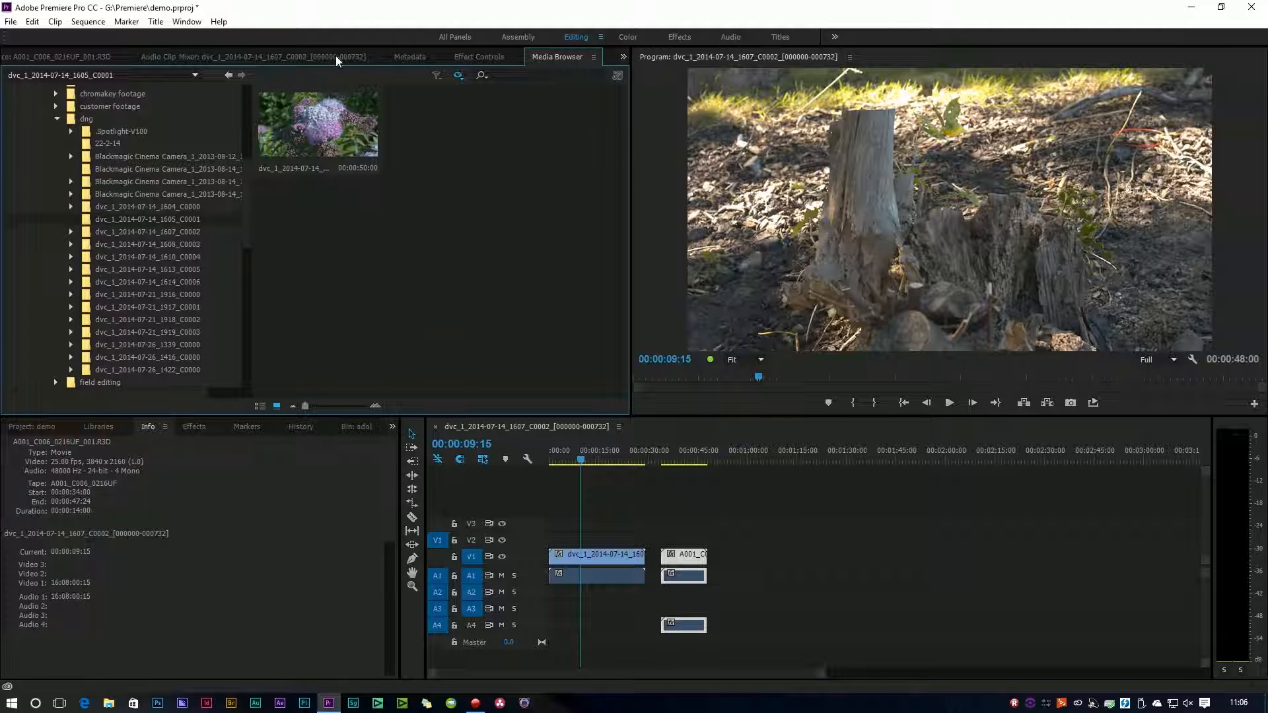
mouse_move(114, 176)
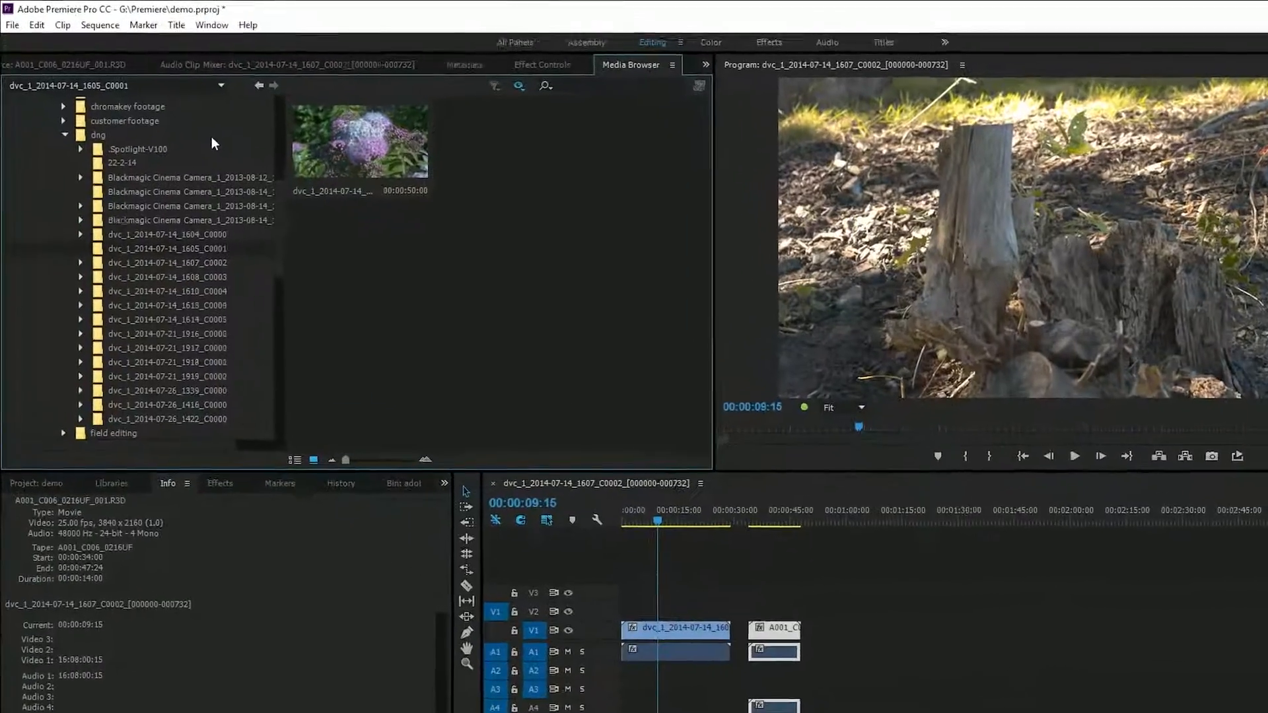
- Import the DNG clip from the dvc_1_2014-07-14_1608_C0003 folder via its context menu
click(168, 356)
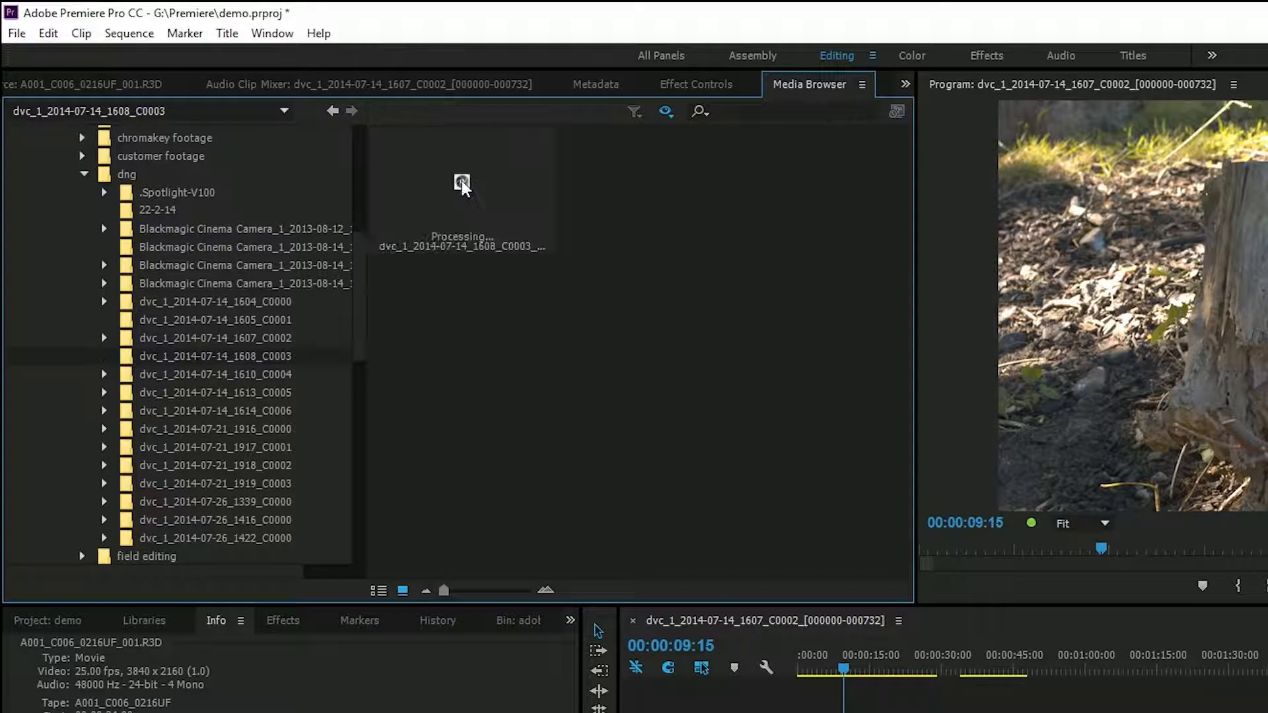
right_click(463, 182)
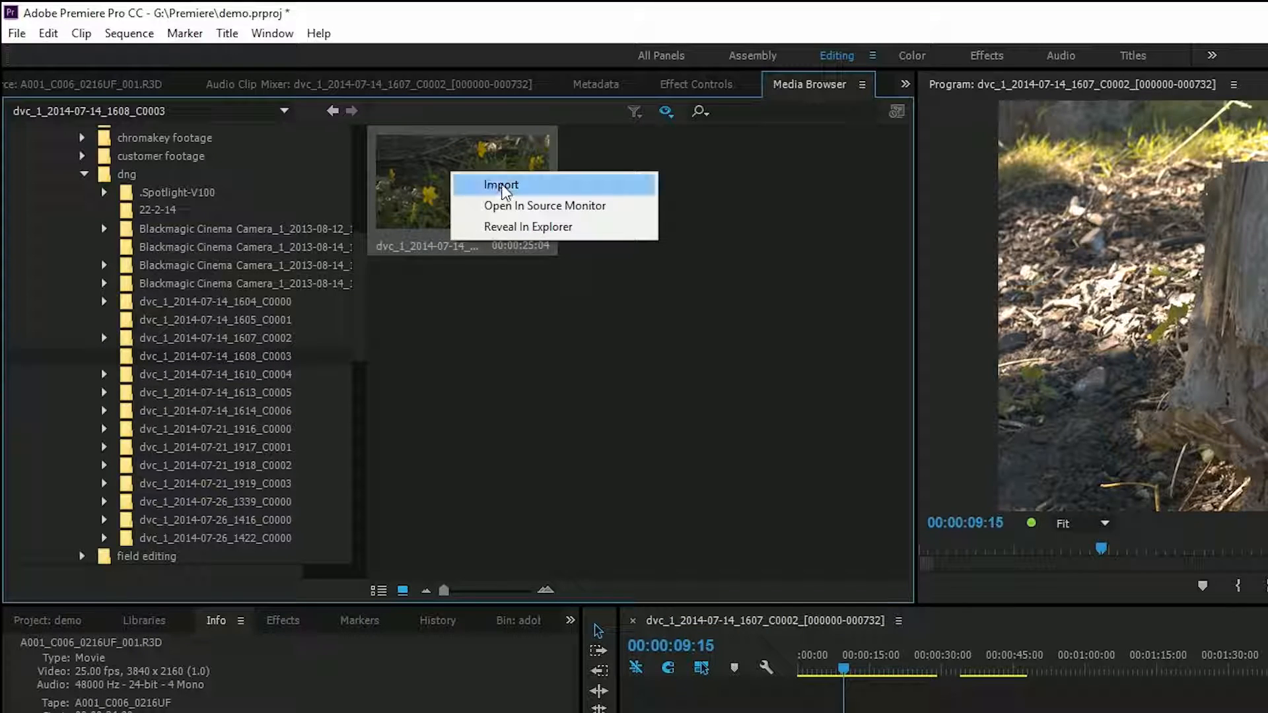
click(500, 185)
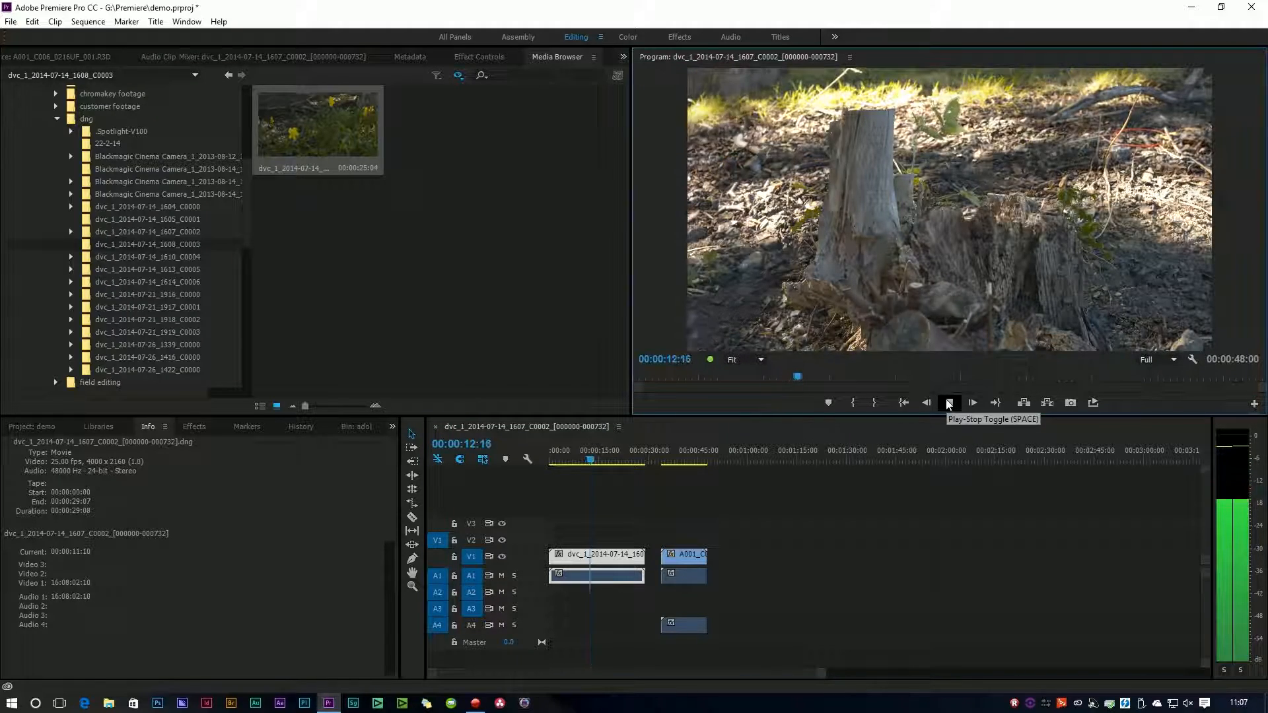
- Play and stop the sequence in the Program monitor, resting near 00:00:06:05
click(948, 403)
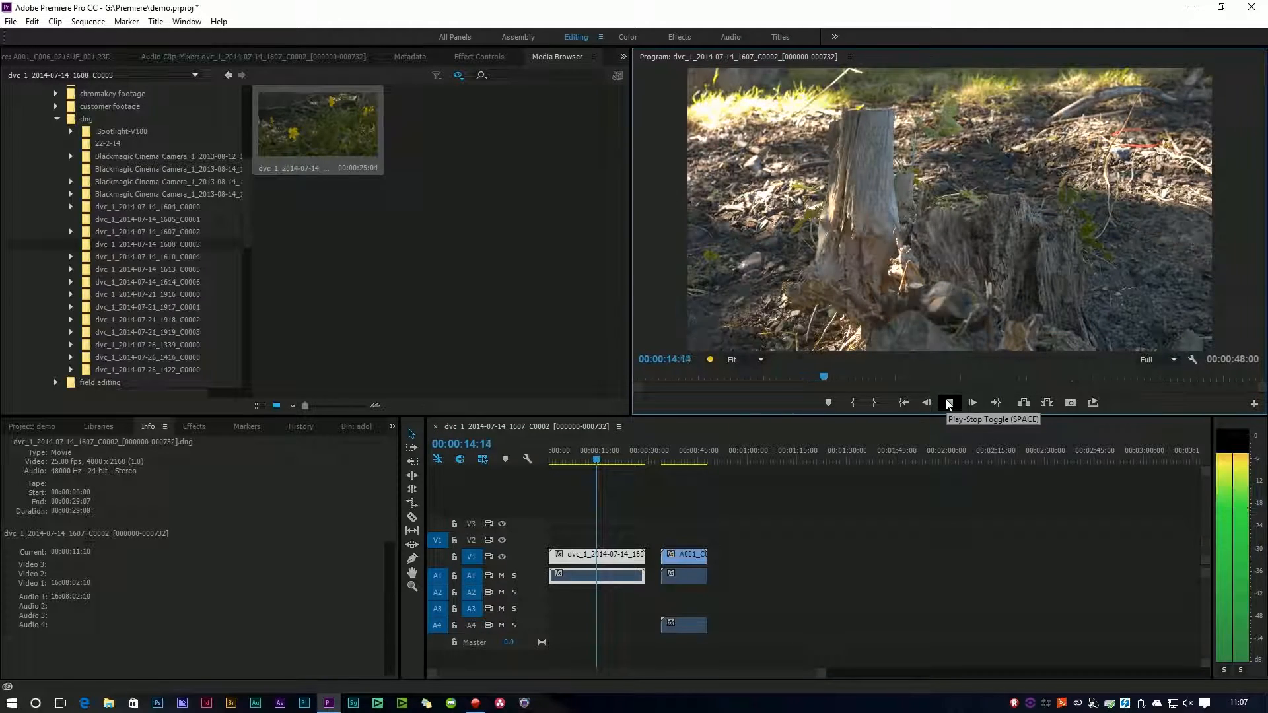
click(973, 402)
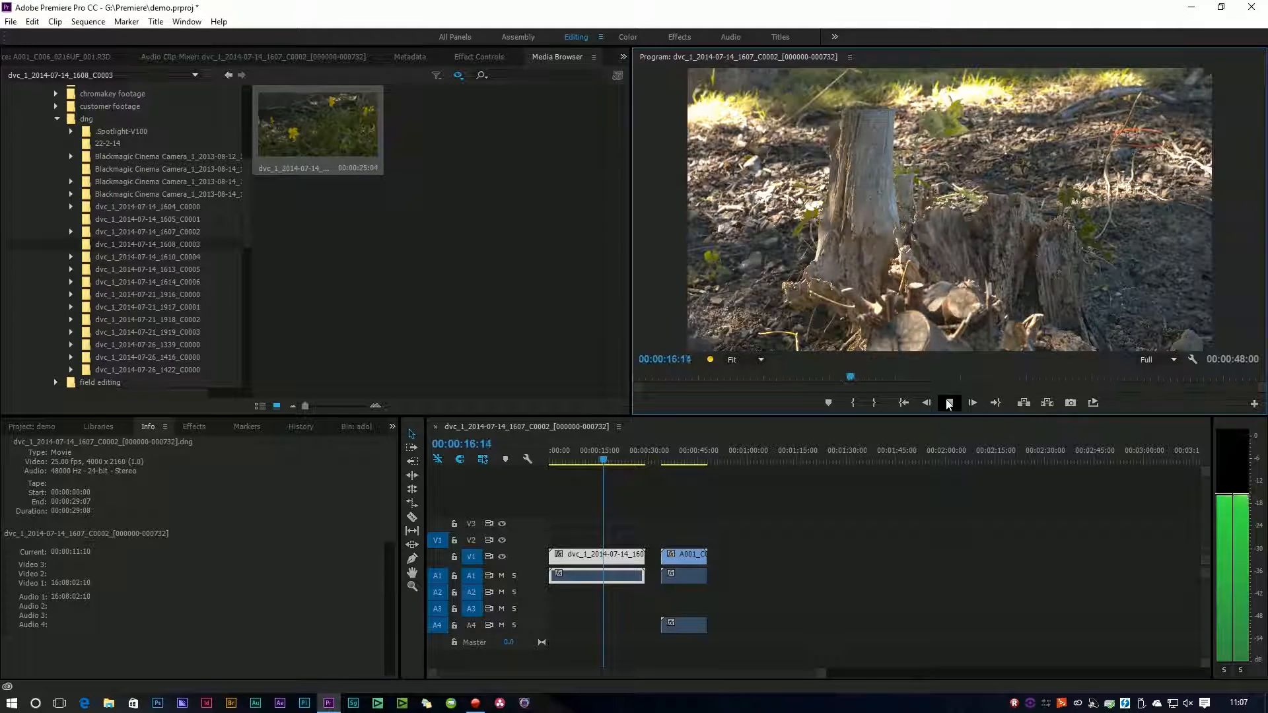
click(948, 402)
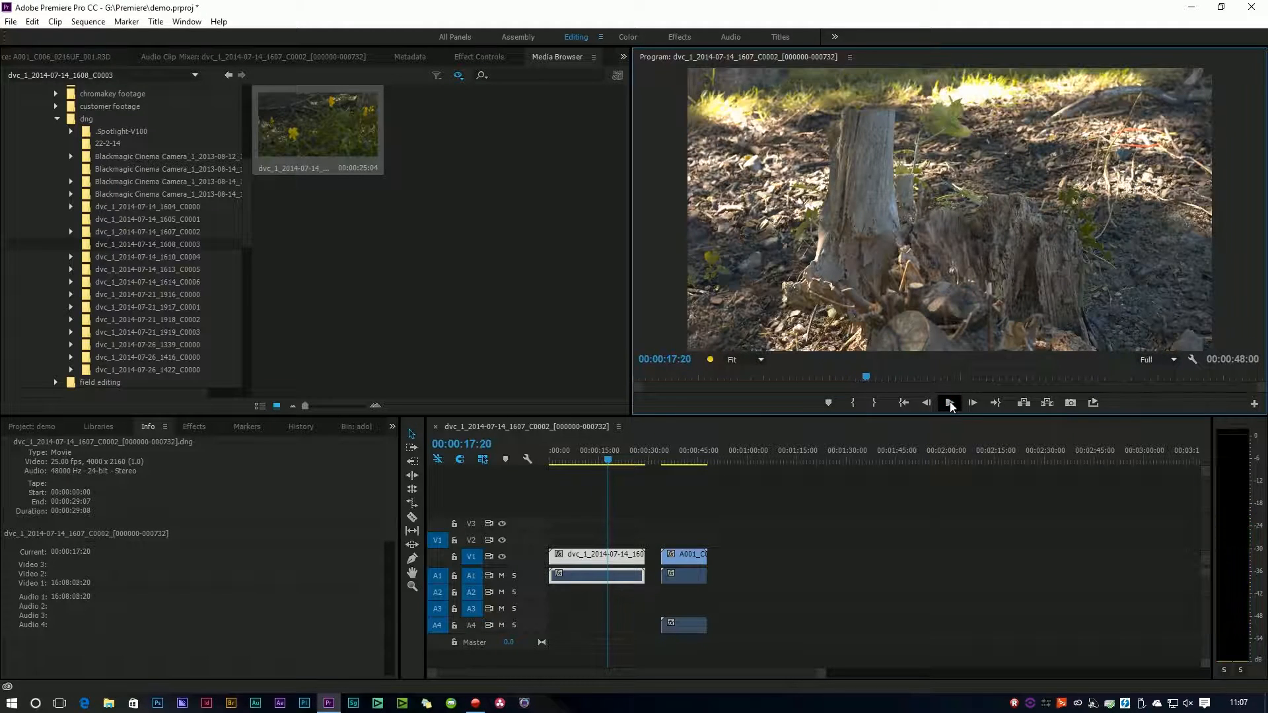
click(948, 401)
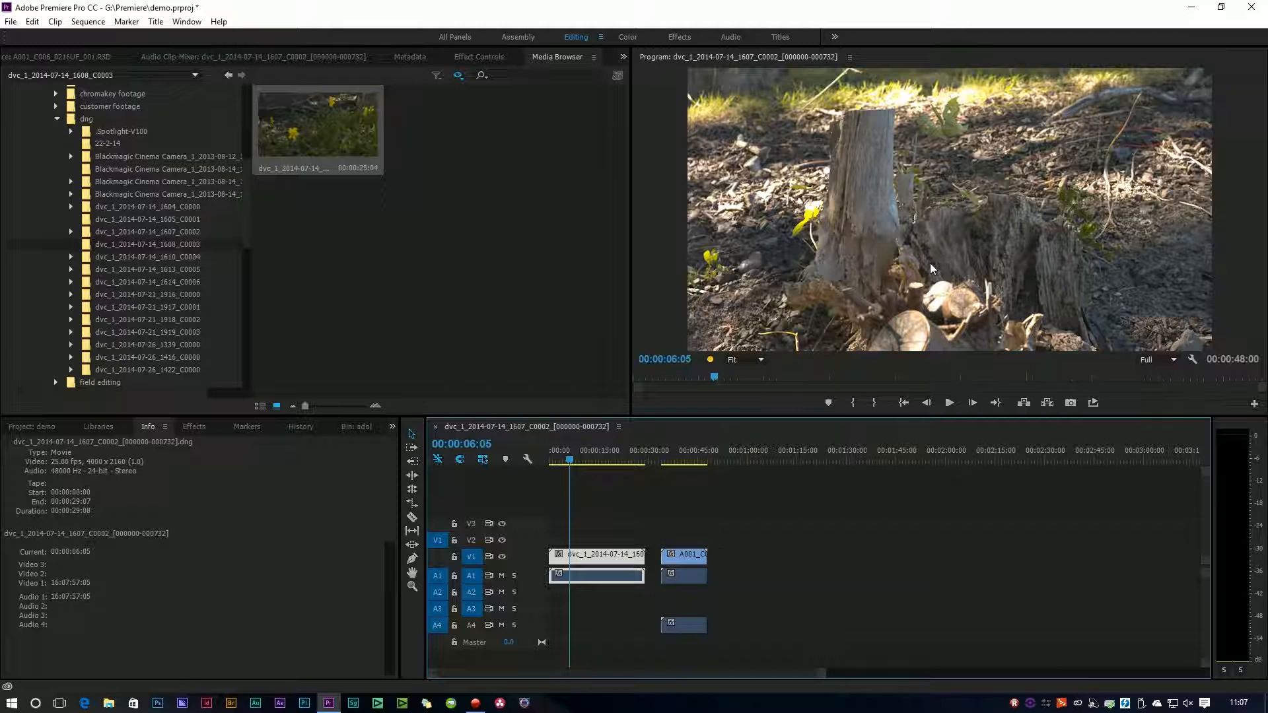
mouse_move(819, 248)
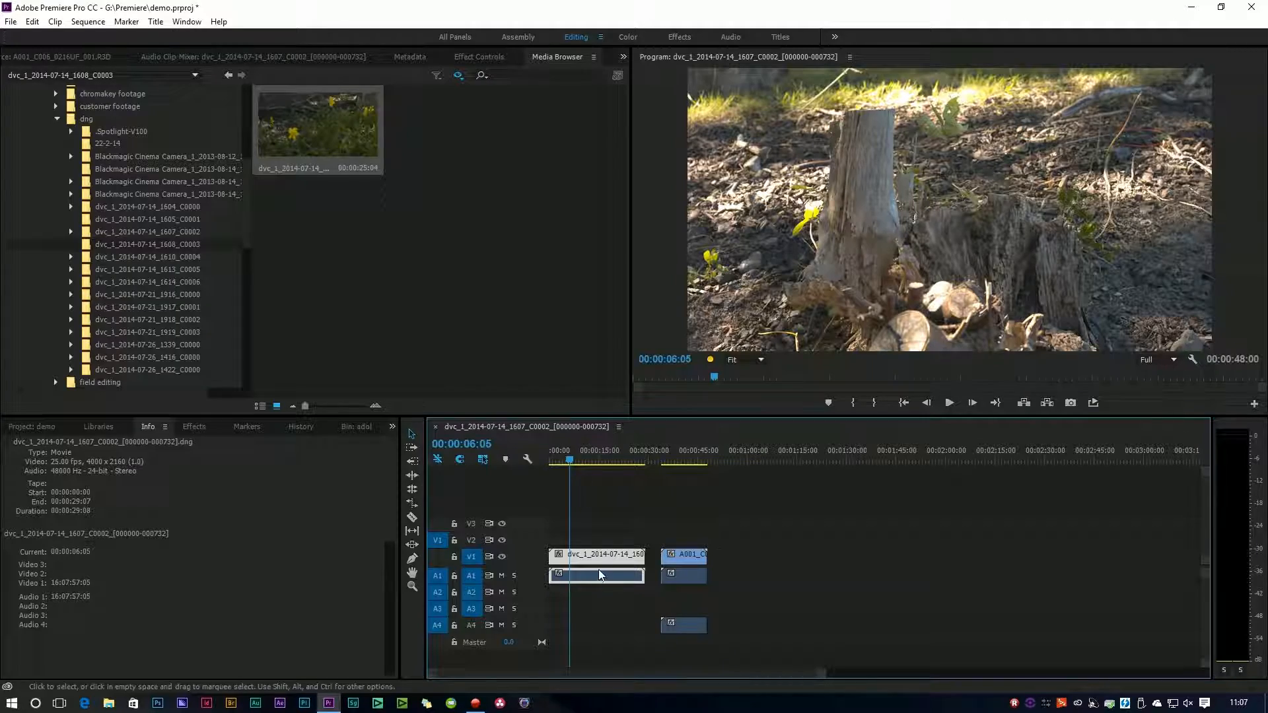
- Select the DNG clip in the sequence and show its Master CinemaDNG Source Settings
click(476, 57)
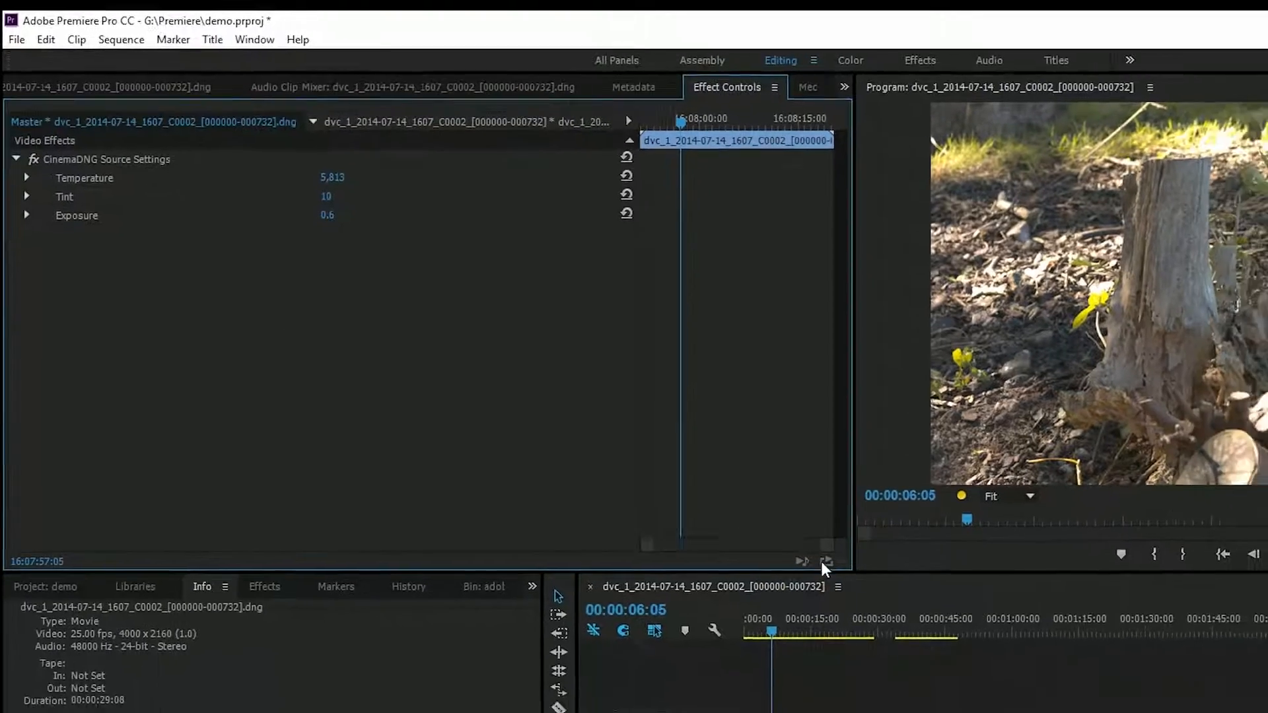
click(825, 564)
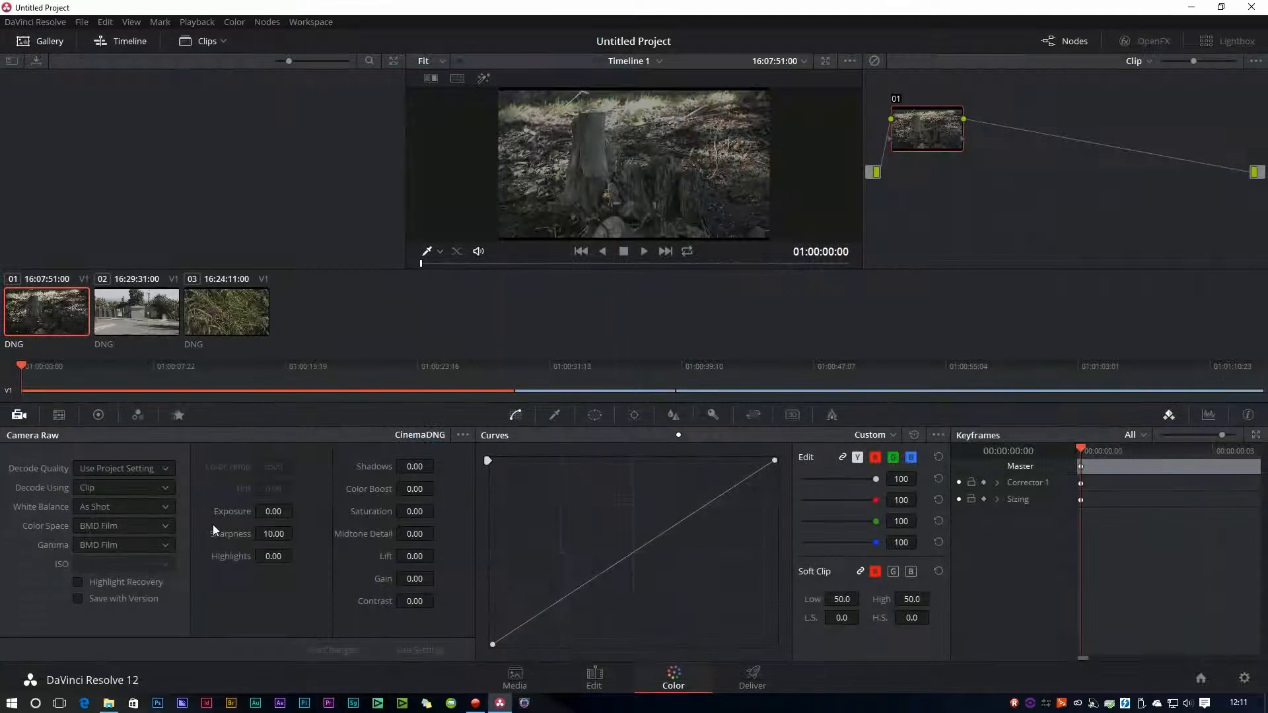
- Raise the clip's Camera Raw exposure from 0.00 to 1.83
click(296, 507)
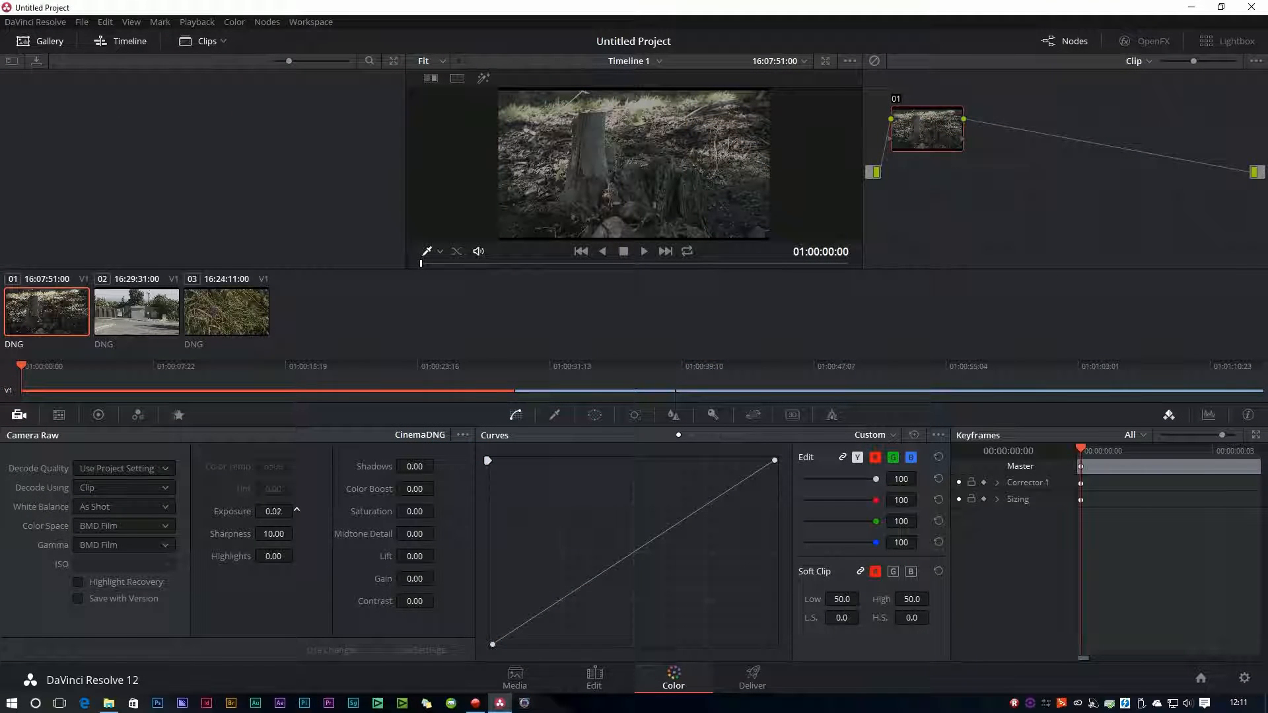
click(295, 507)
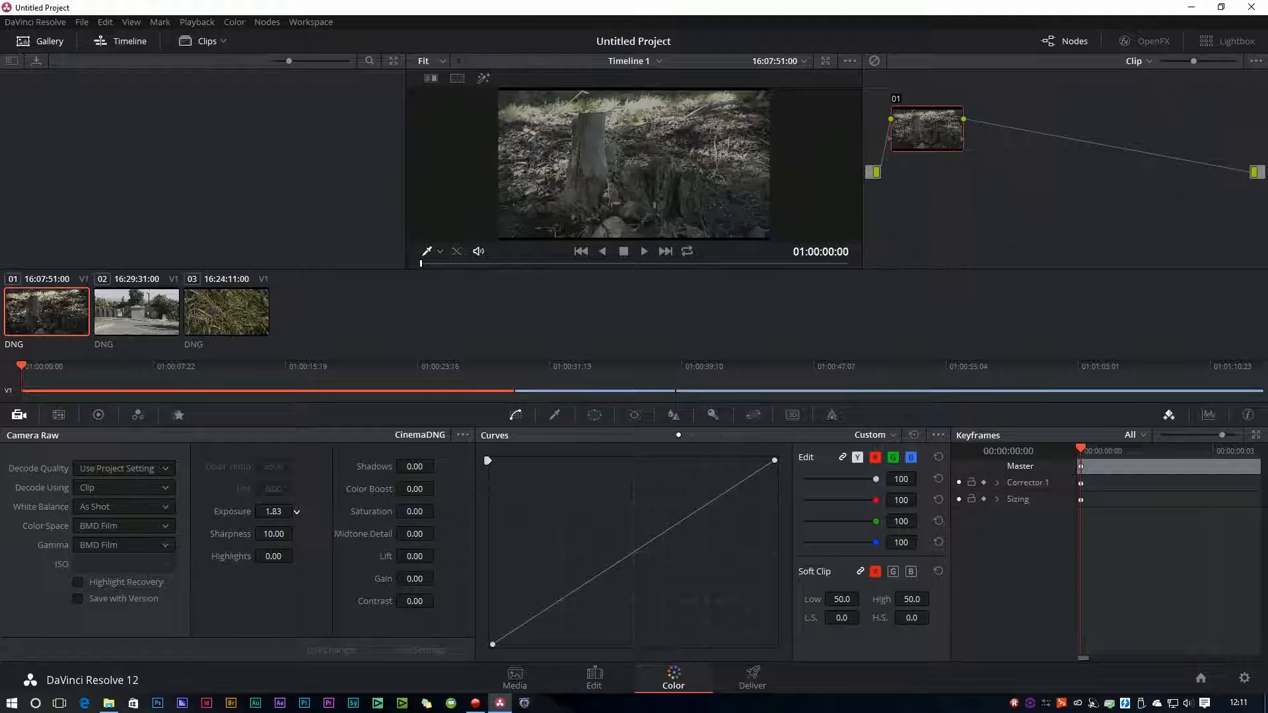
click(296, 507)
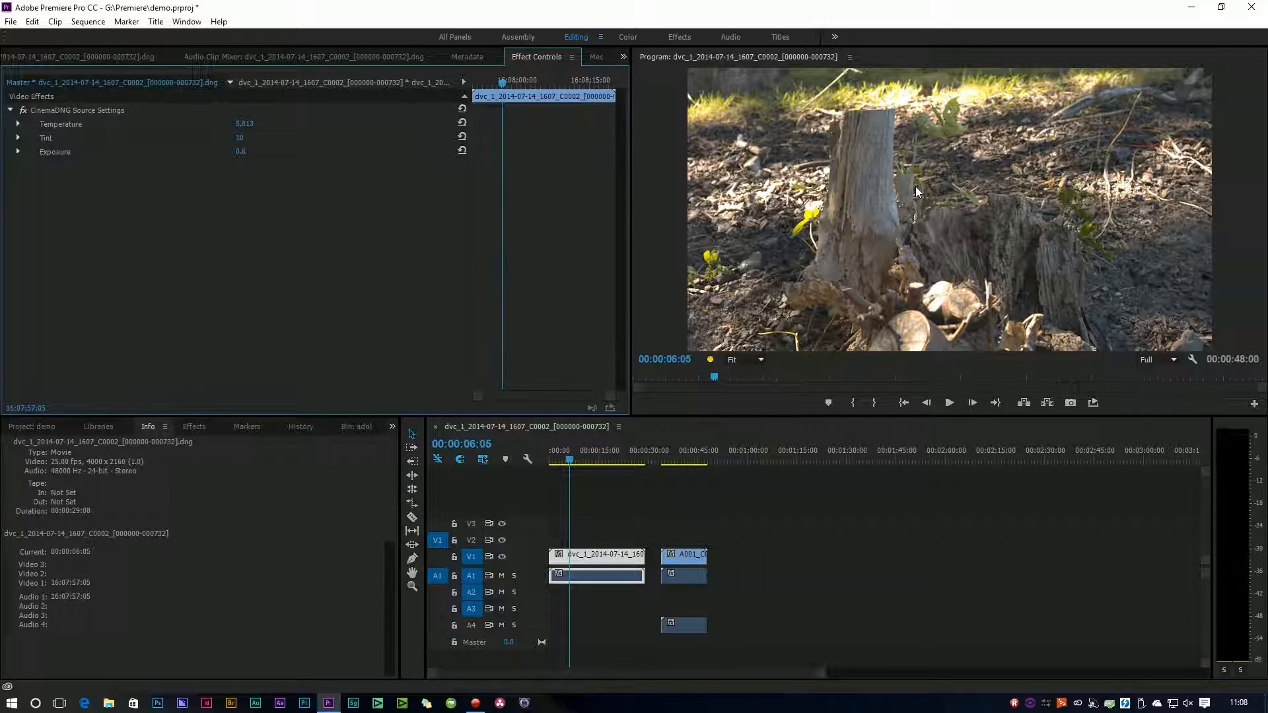
mouse_move(190, 103)
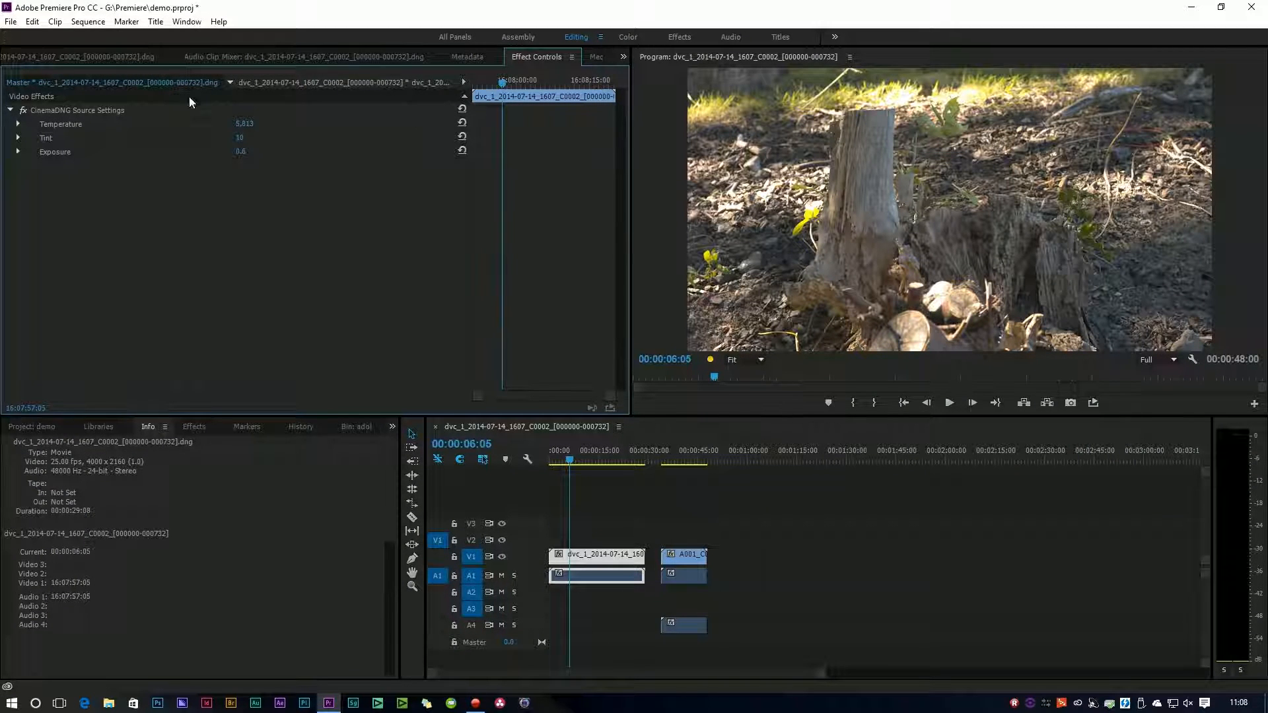
mouse_move(53, 136)
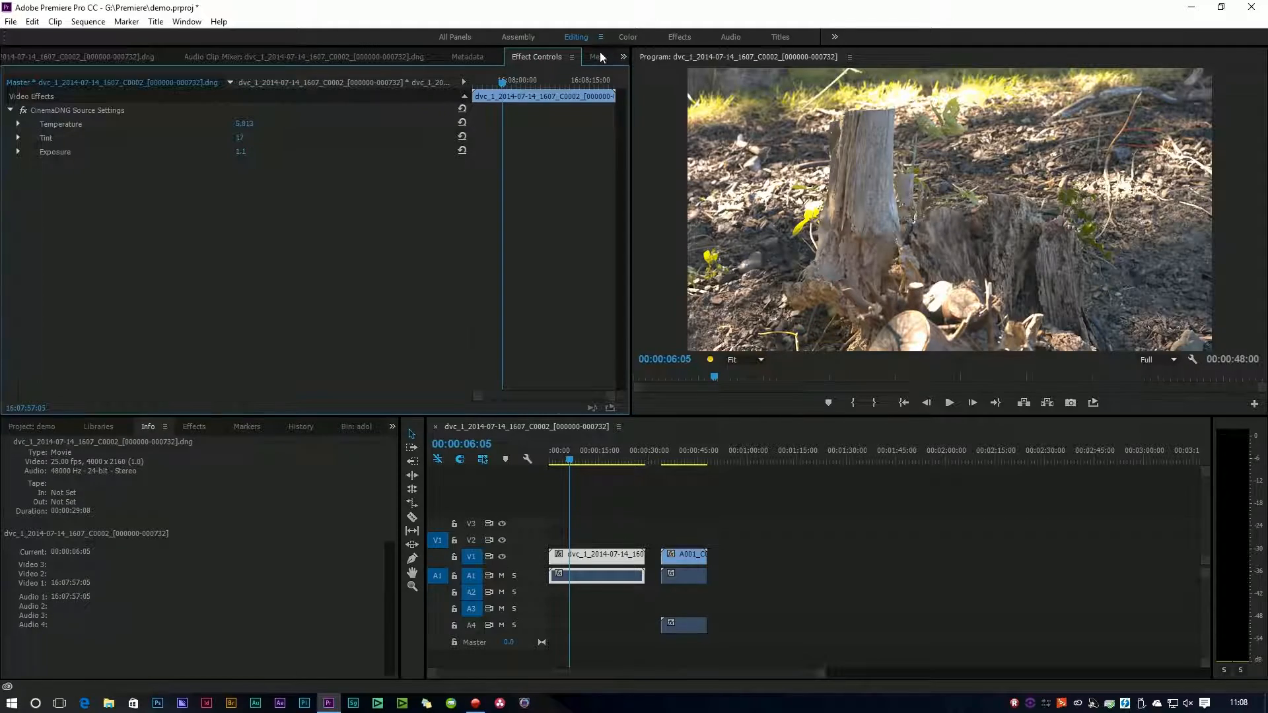
- Return to the media browser and scroll through the dng footage folders and clips
click(597, 57)
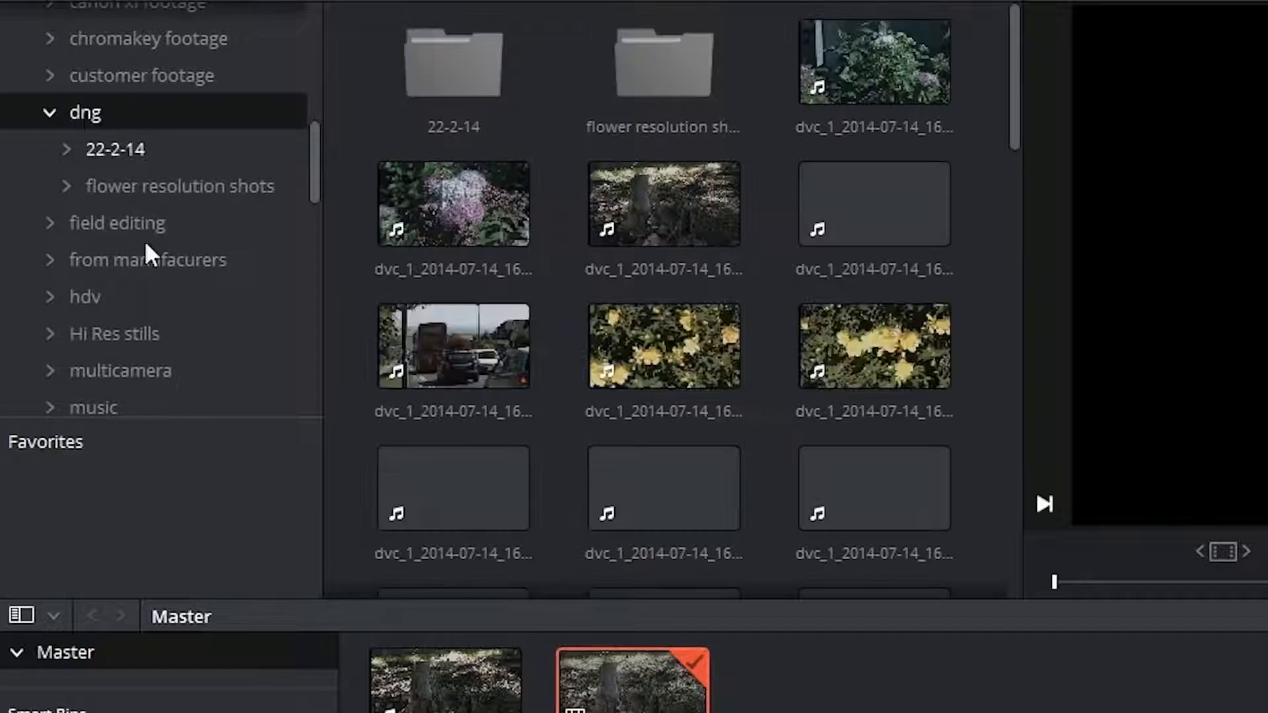
scroll(down, 3)
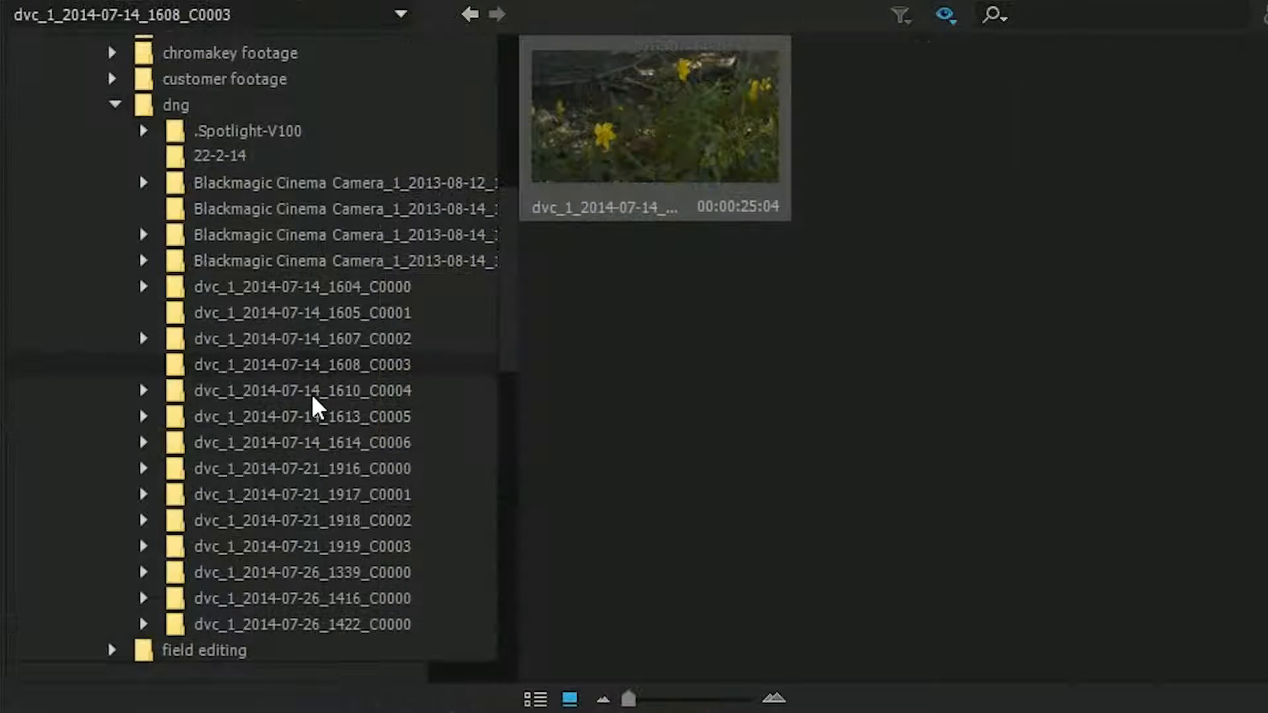
- Open the dvc_1_2014-07-14_1607_C0002 DNG clip folder in the Media Browser
click(301, 391)
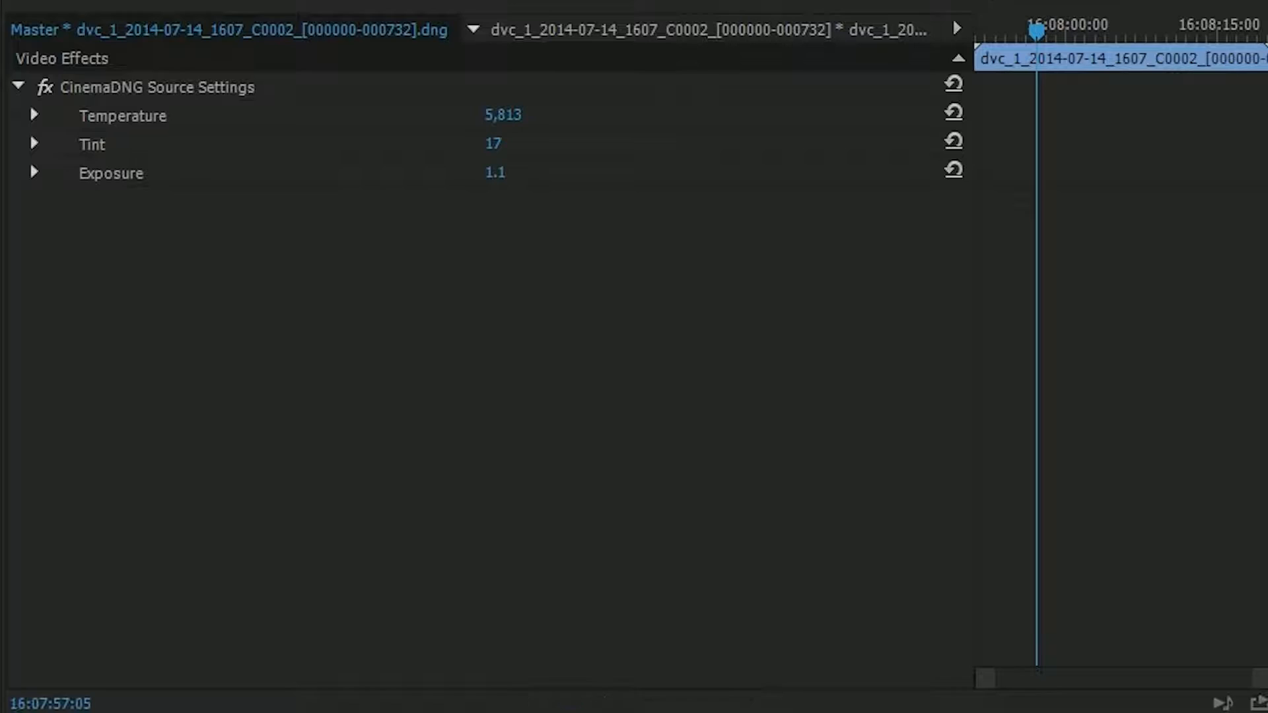
mouse_move(247, 145)
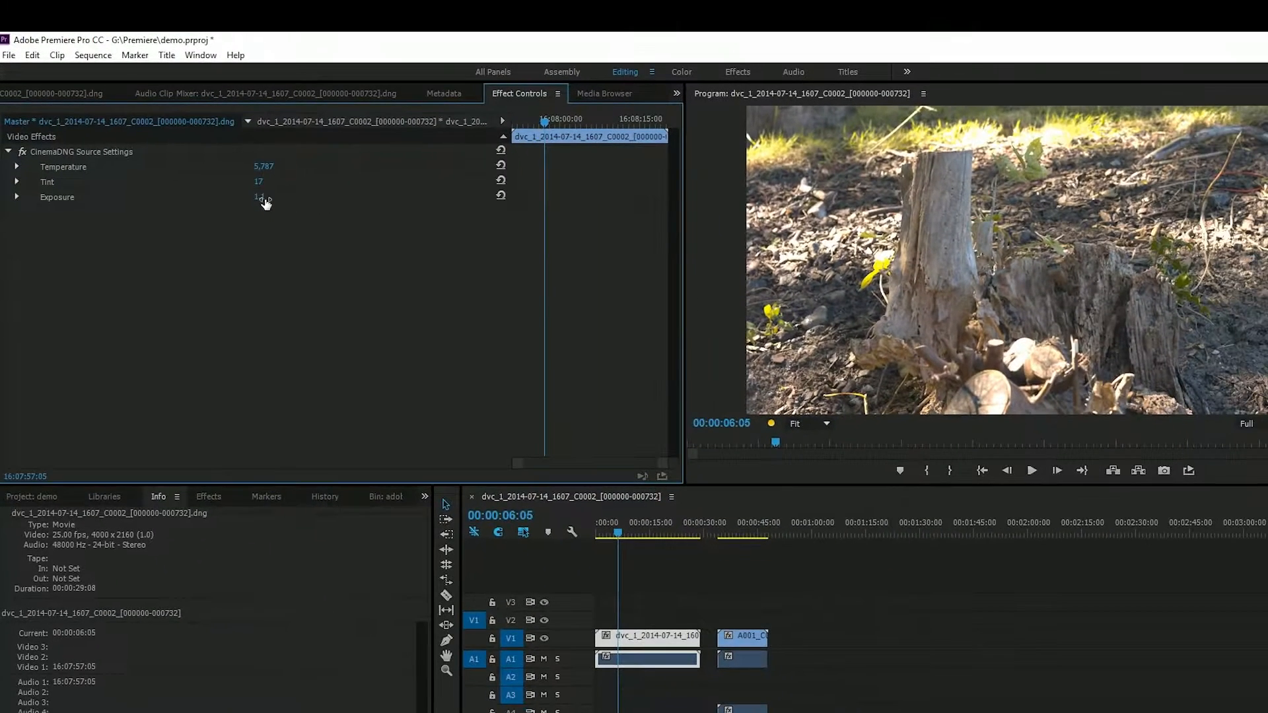
- Scrub the master Exposure to 2.7 with Temperature at 5,787
drag(260, 197, 275, 197)
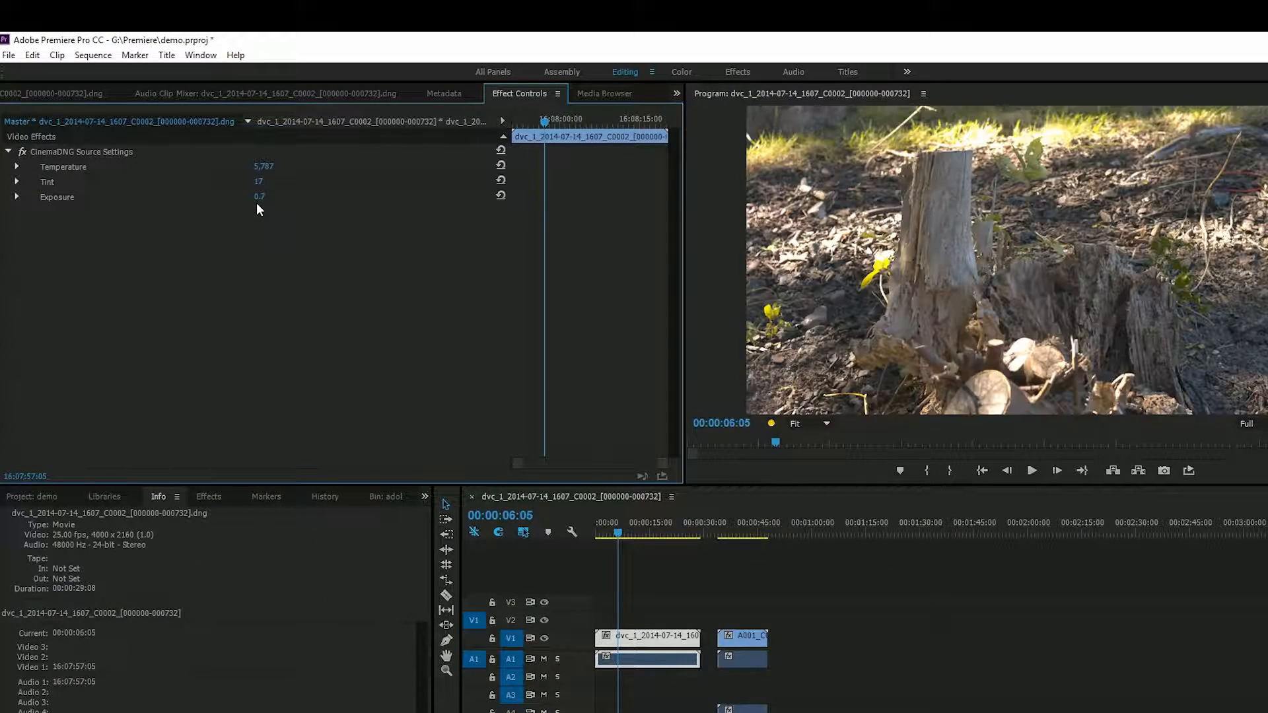
drag(260, 196, 260, 186)
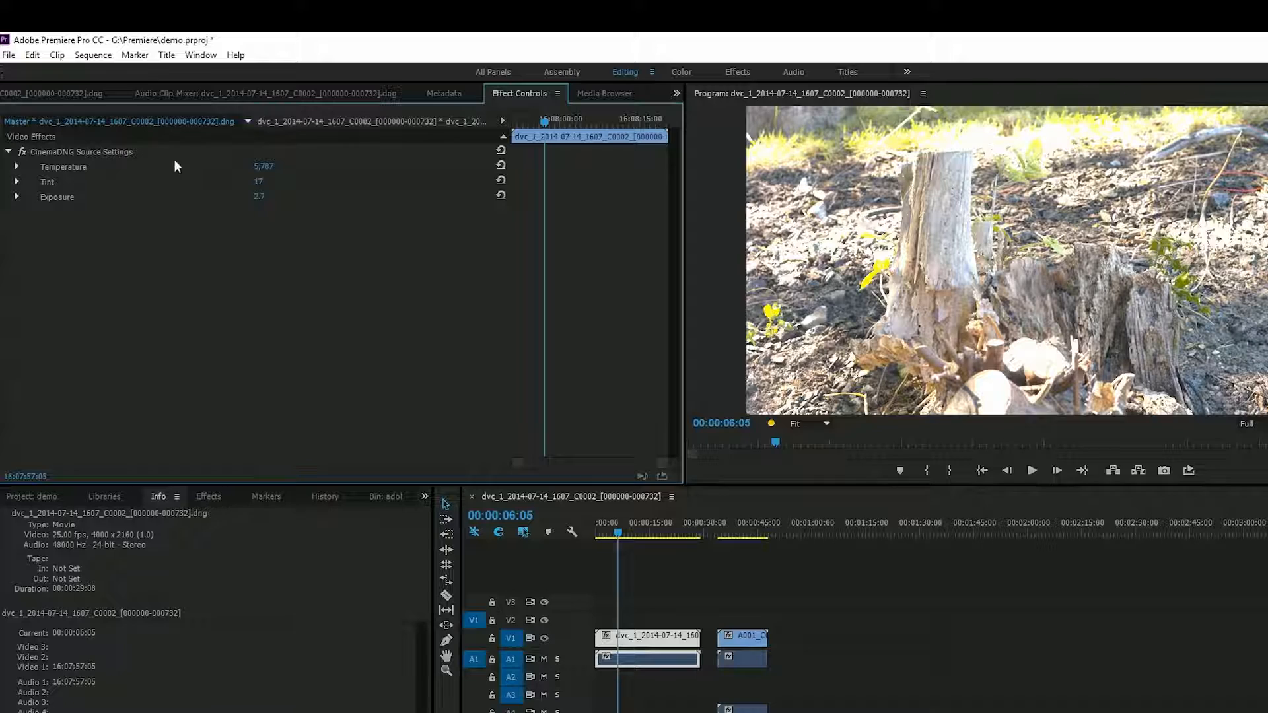
mouse_move(195, 159)
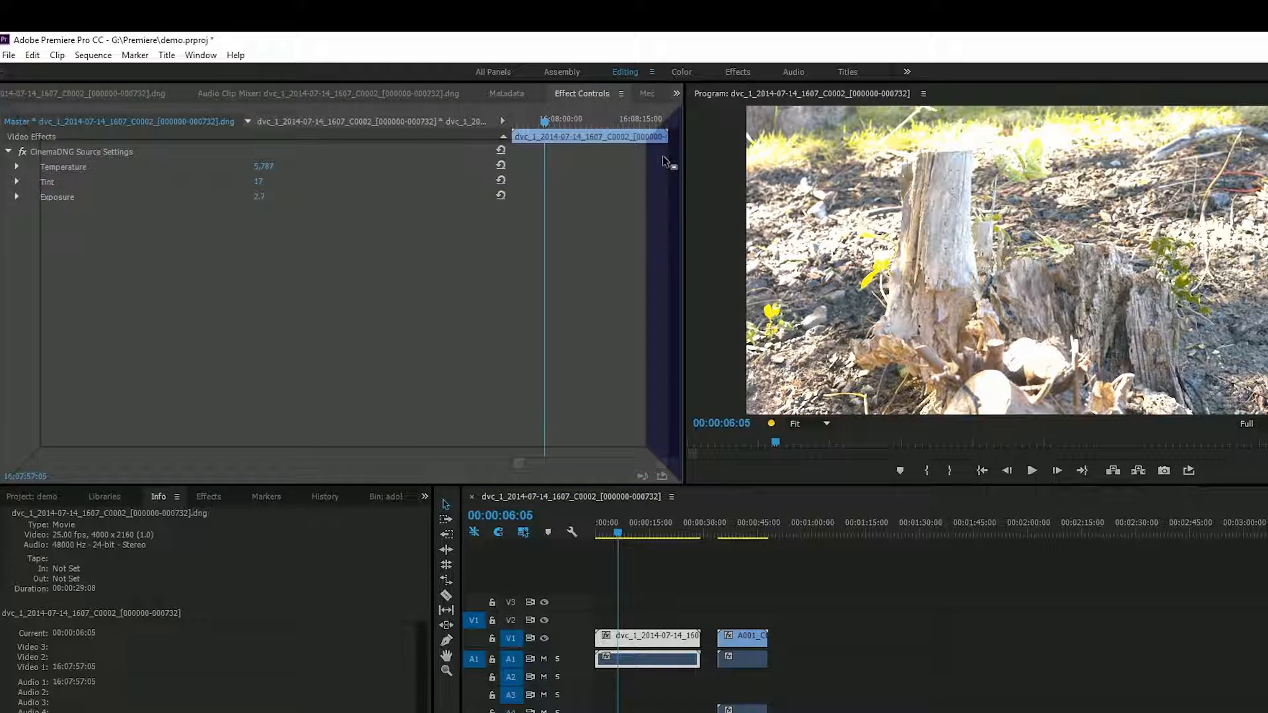
mouse_move(668, 236)
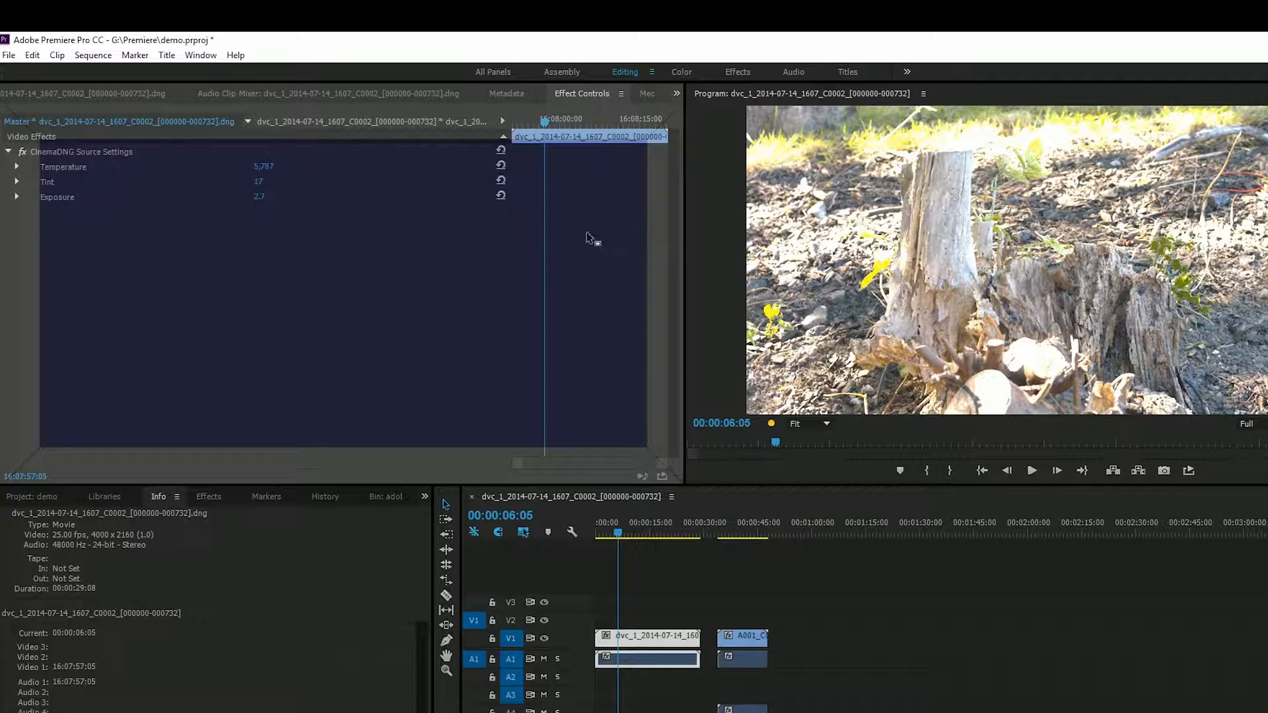
- Dock the Effect Controls panel beside the Source monitor
click(260, 92)
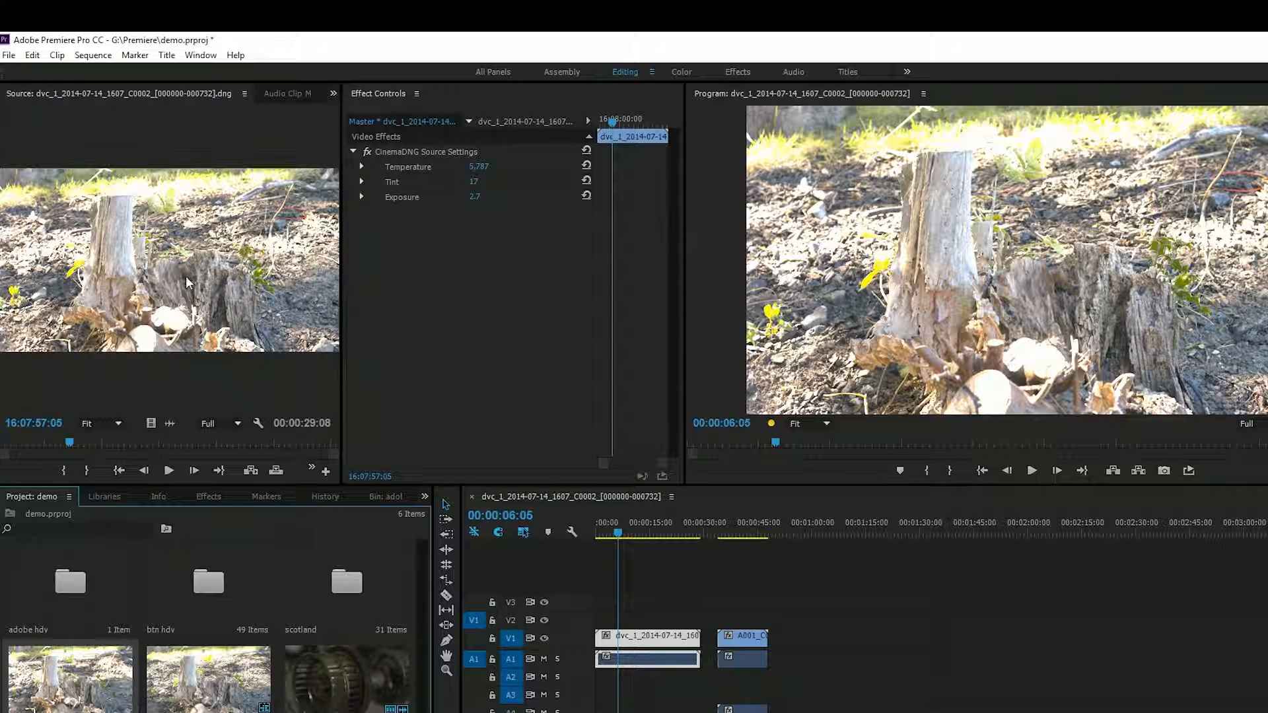
mouse_move(404, 204)
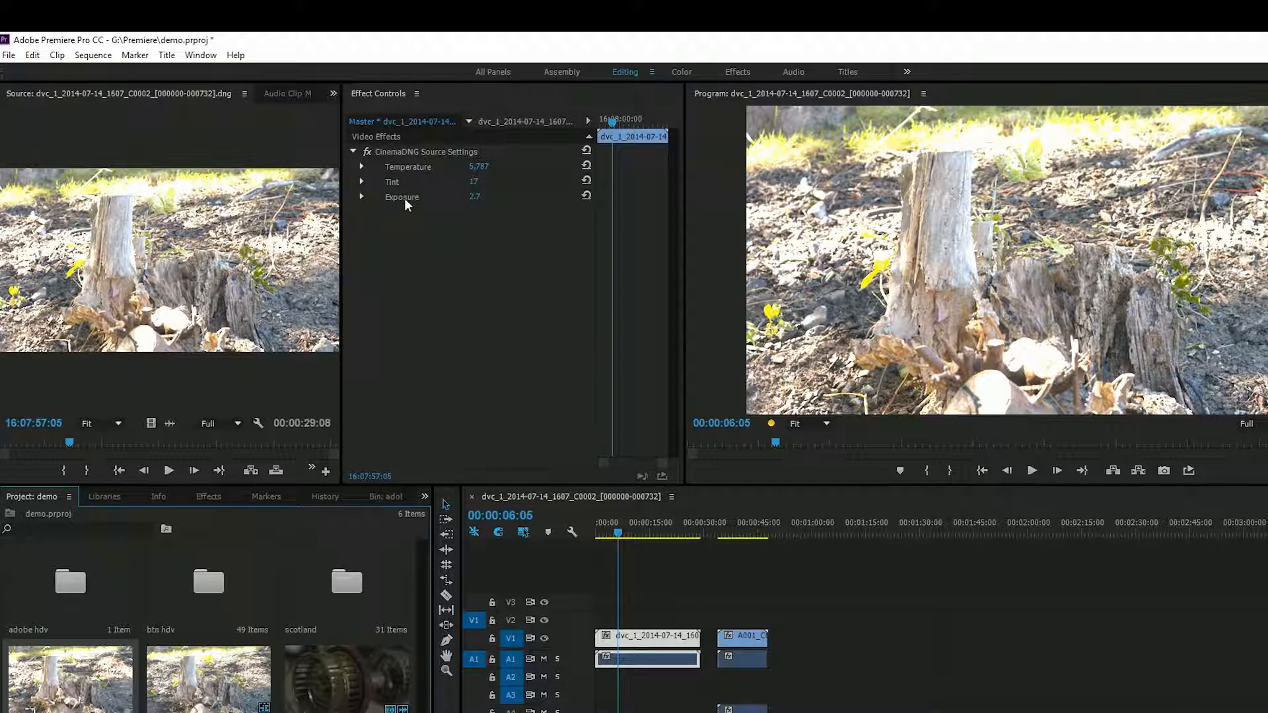
mouse_move(647, 260)
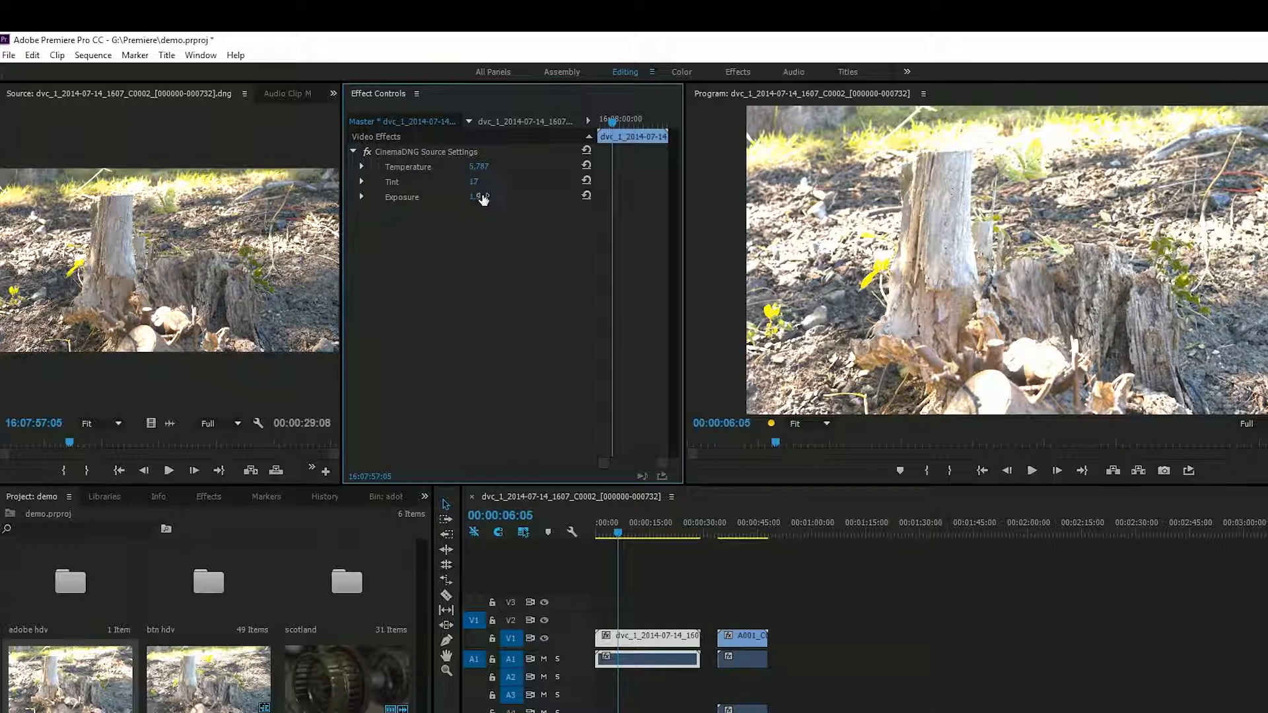
- Lower Exposure to 1.1, try Tint 38, then reset Tint back to 17
drag(481, 197, 472, 201)
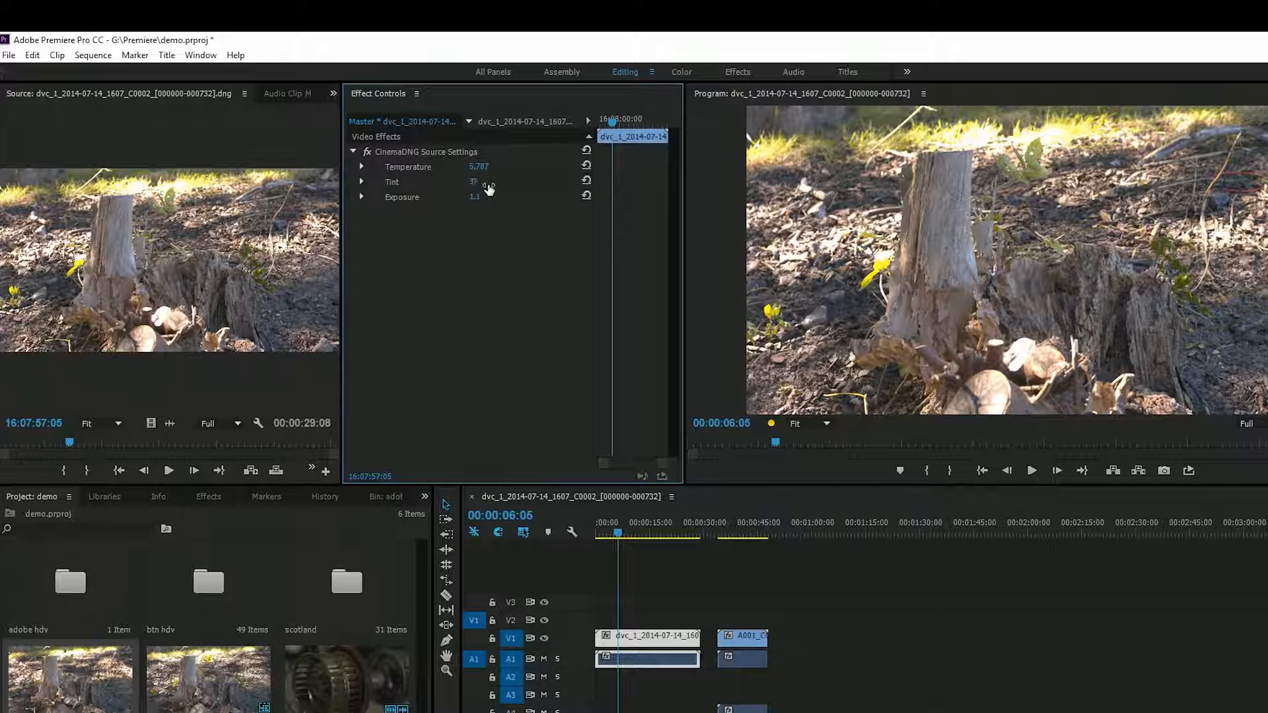
drag(475, 181, 483, 180)
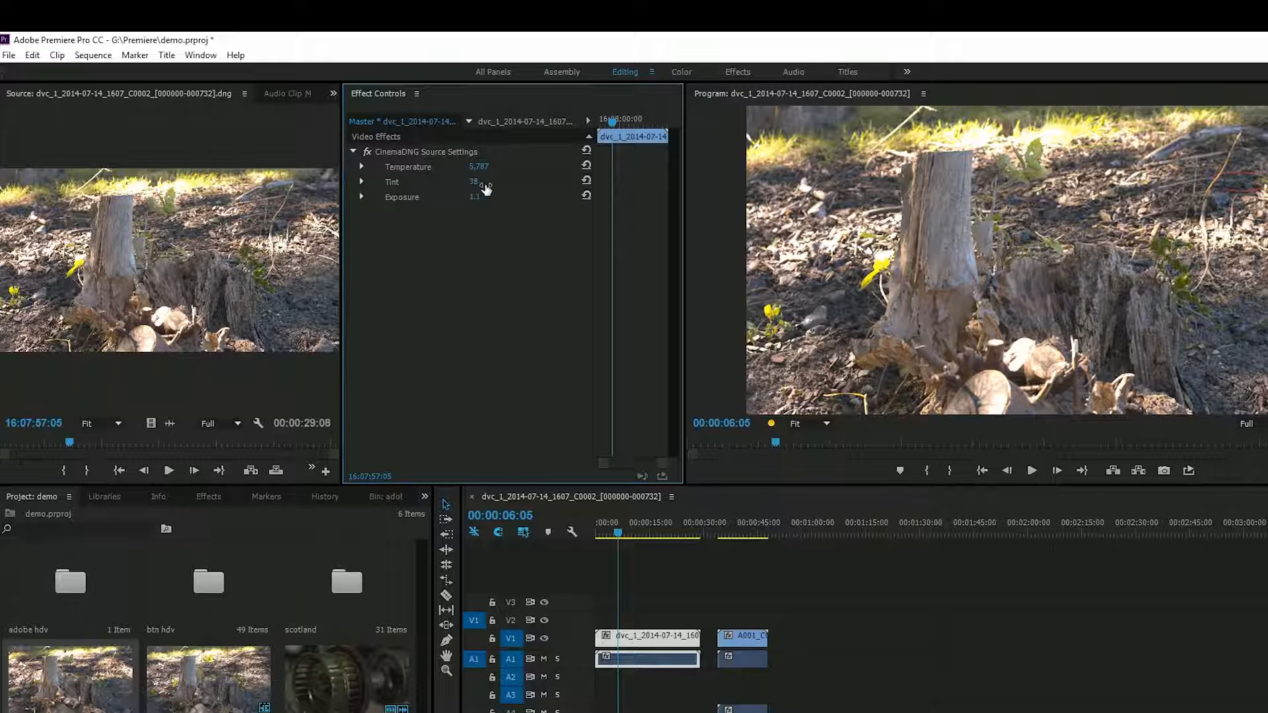
click(643, 532)
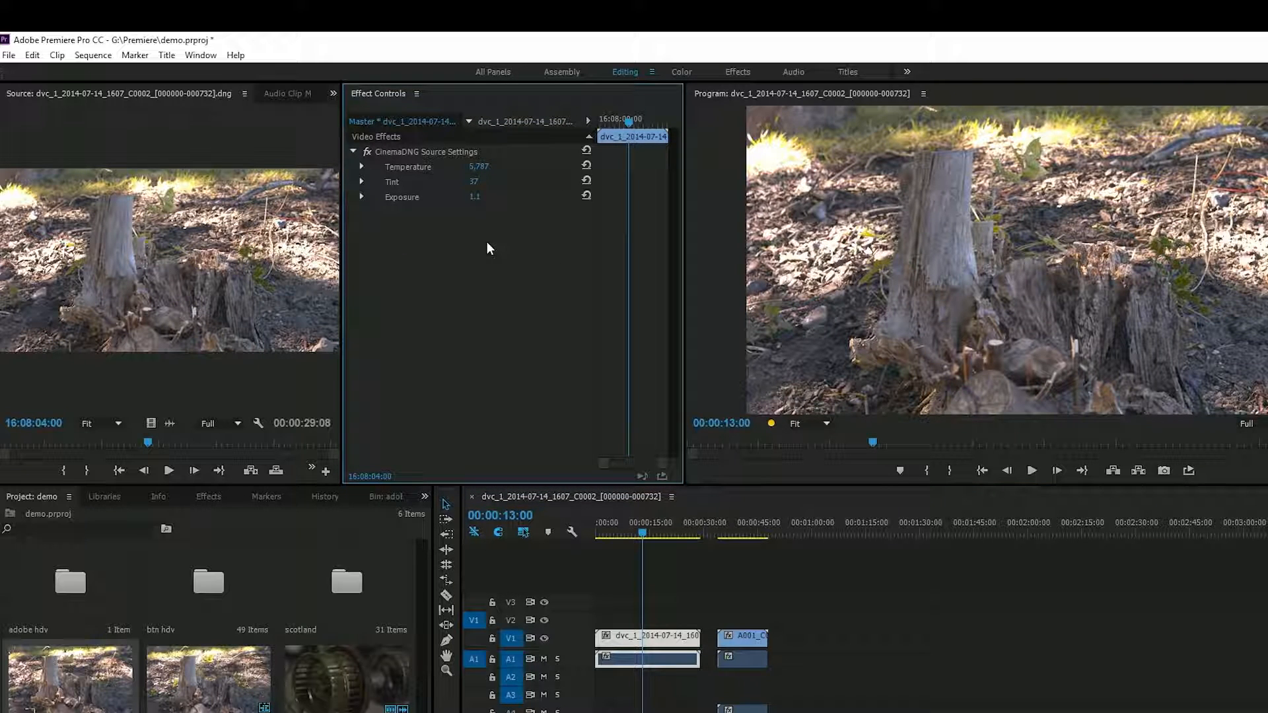
mouse_move(737, 540)
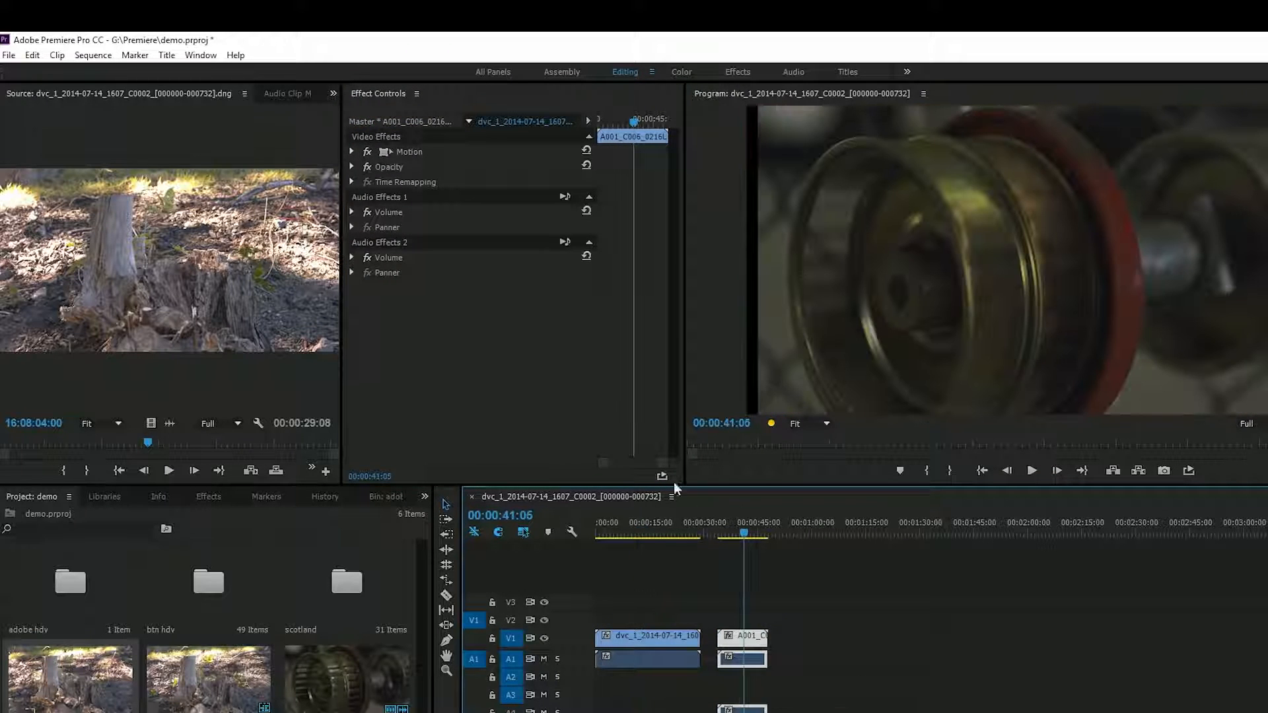
mouse_move(400, 121)
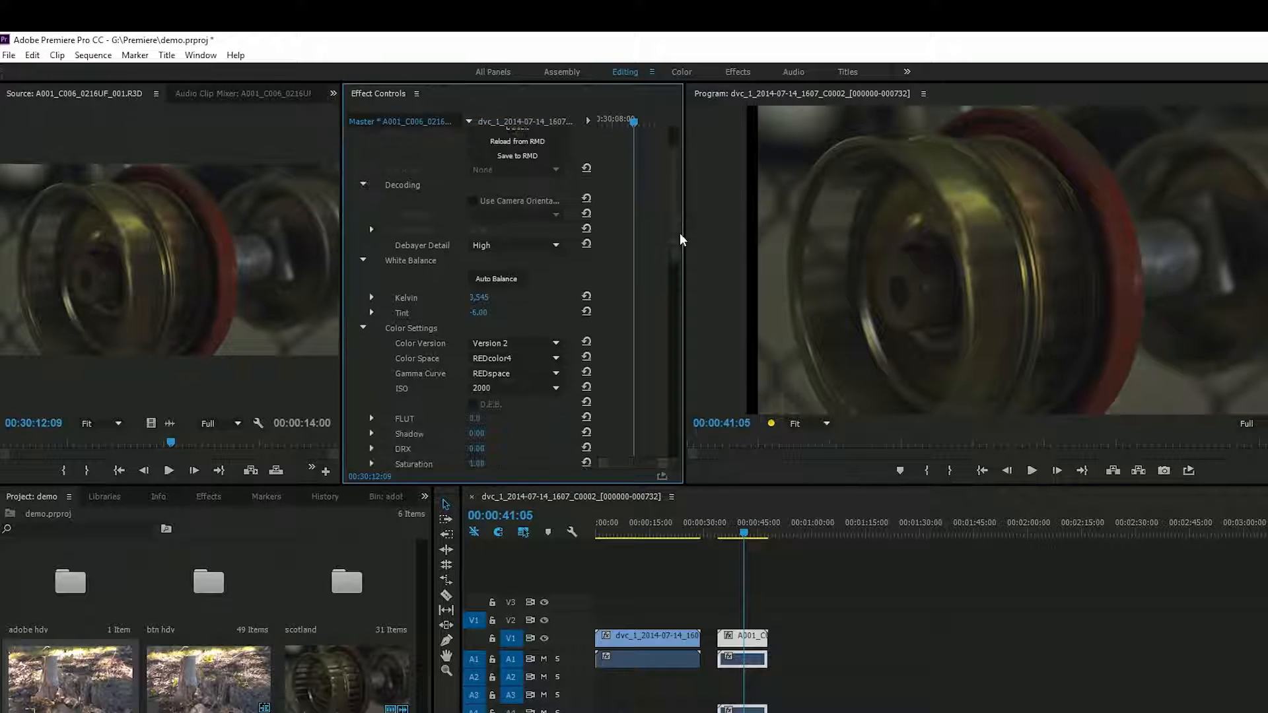
- Reach the R3D clip's Red source setting and begin editing its value
scroll(down, 3)
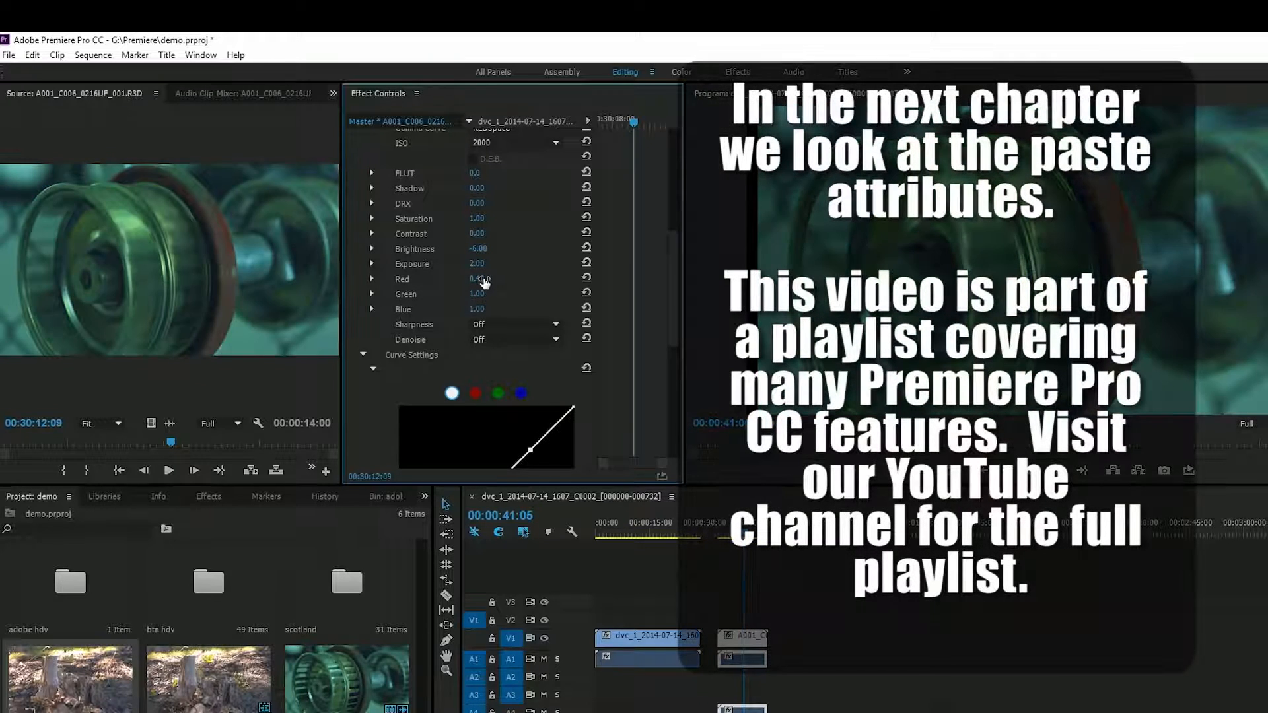
double_click(477, 279)
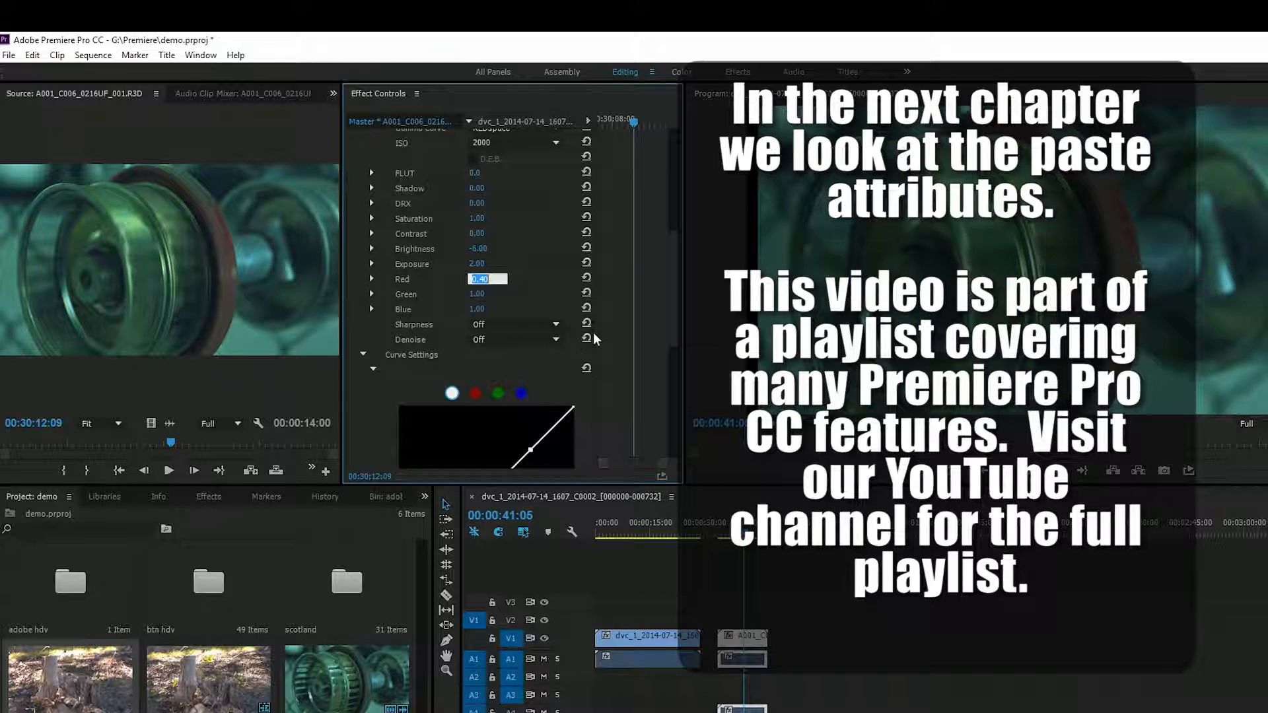